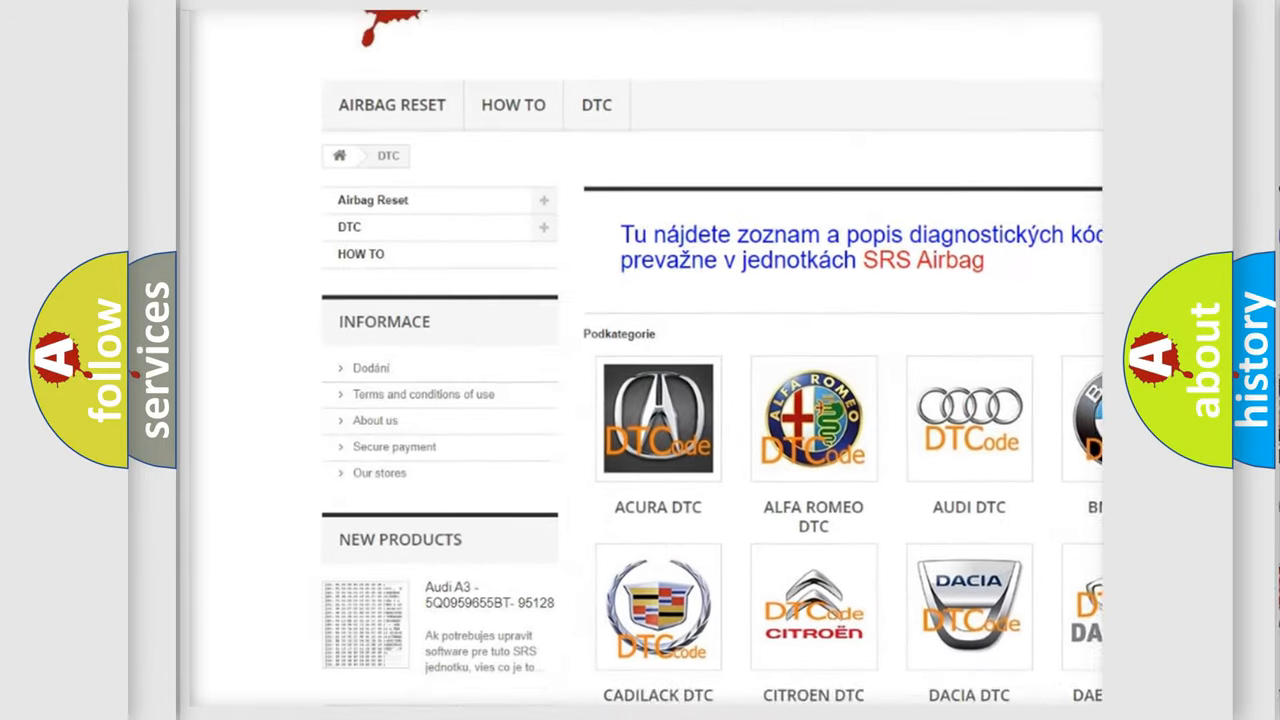
Open the Audi DTC subcategory from the Podkategorie grid to list its airbag module codes.
{"action": "scroll", "scroll_direction": "down", "scroll_amount": 3}
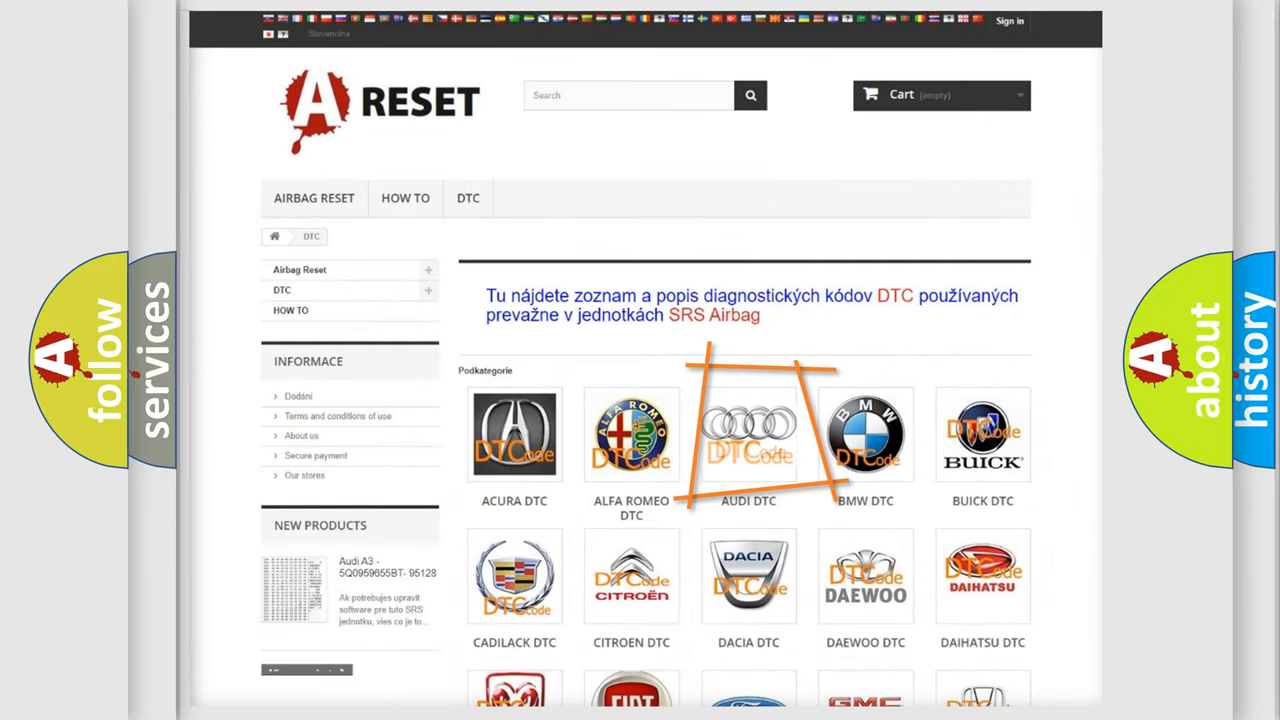
{"action": "left_click", "coordinate": [748, 436]}
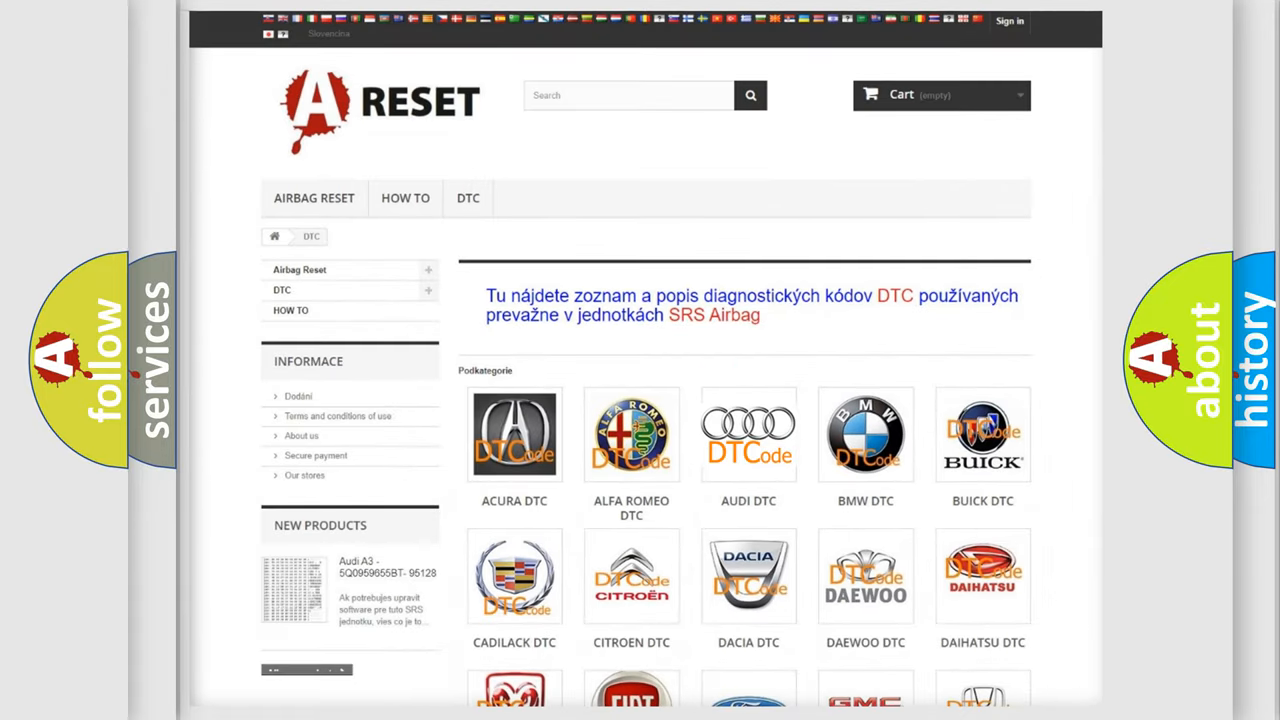
{"action": "left_click", "coordinate": [748, 434]}
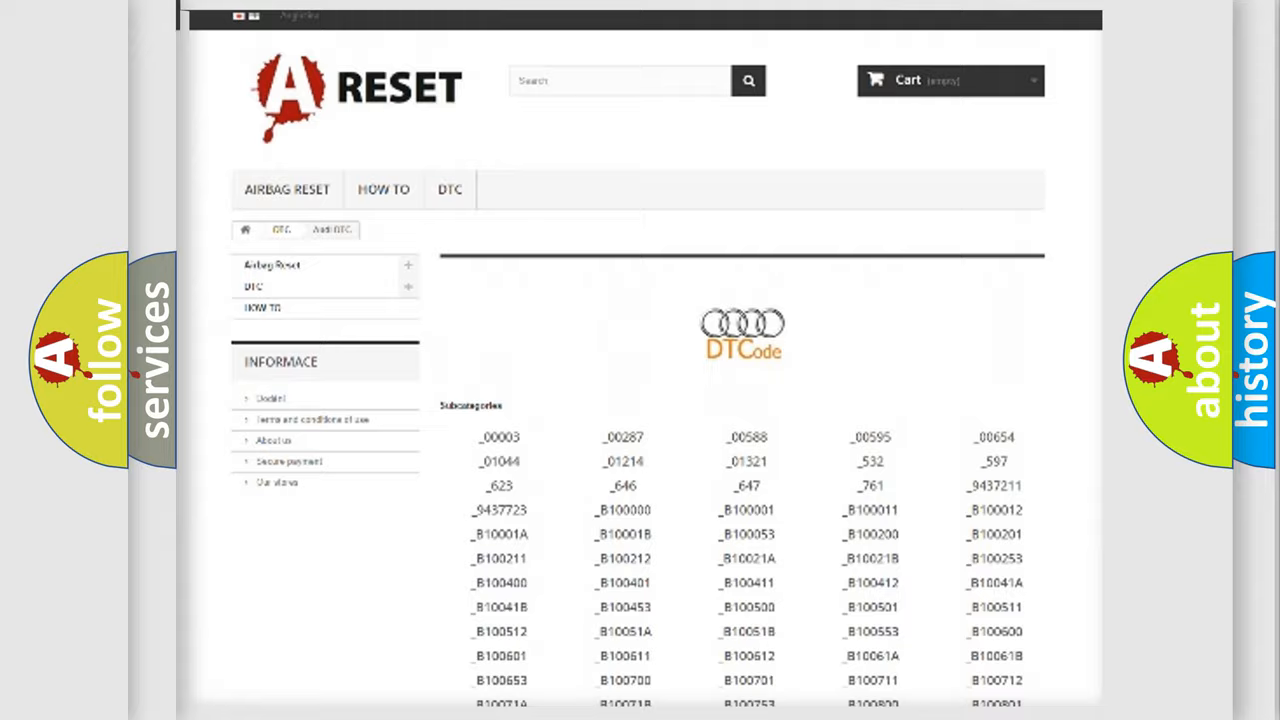